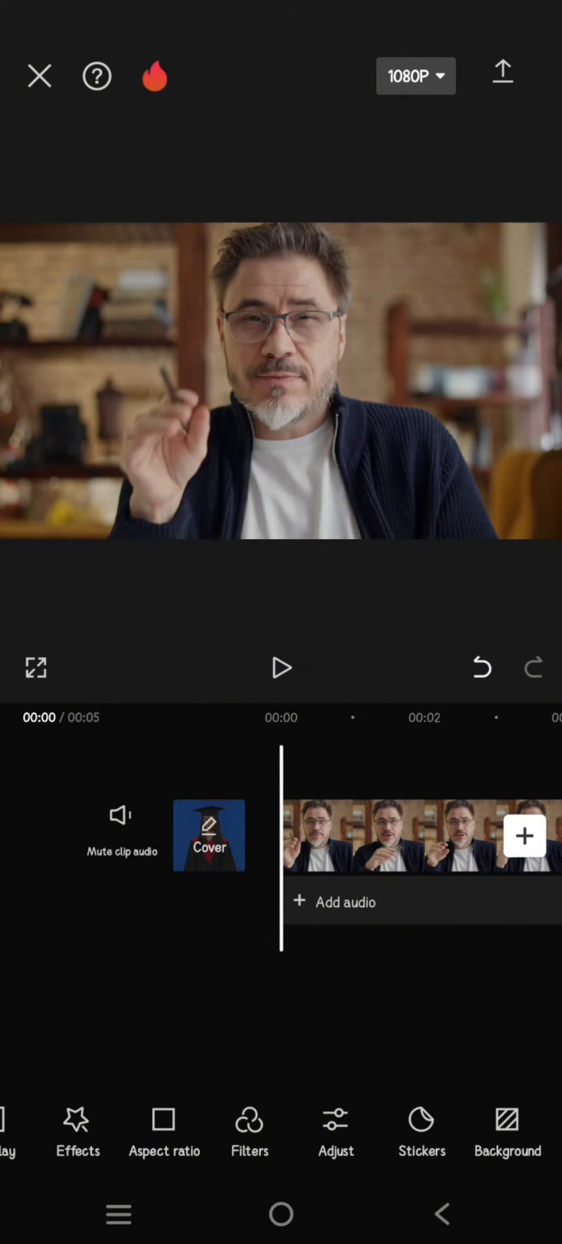
Preview the talking-head clip, then bring up the sticker library over the project
{"action": "left_click", "coordinate": [281, 667]}
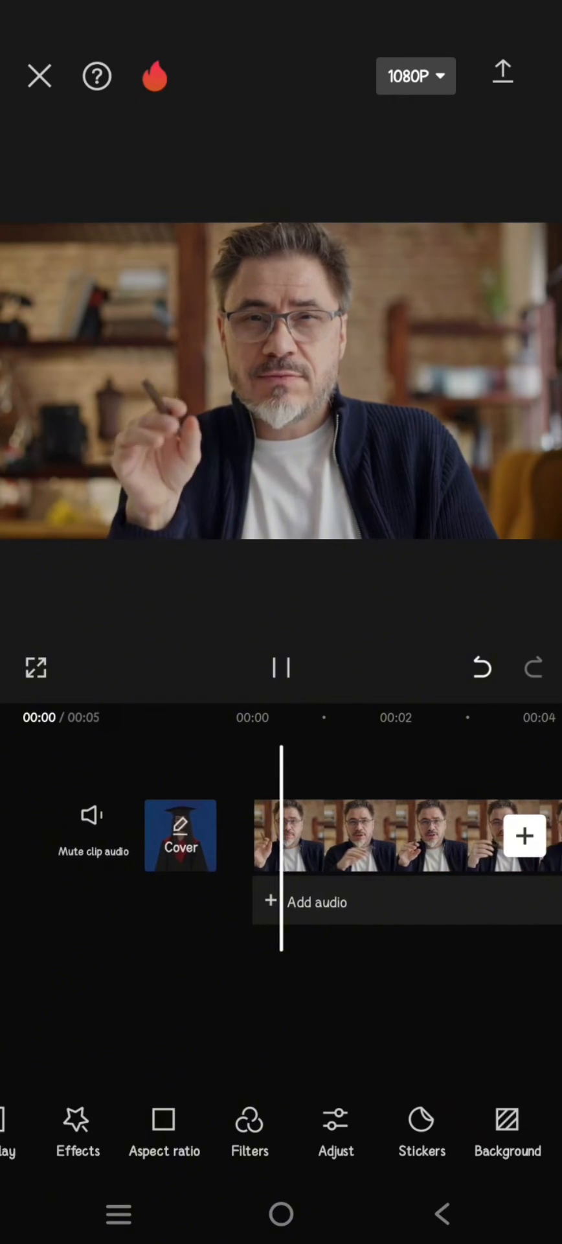
{"action": "left_click", "coordinate": [282, 667]}
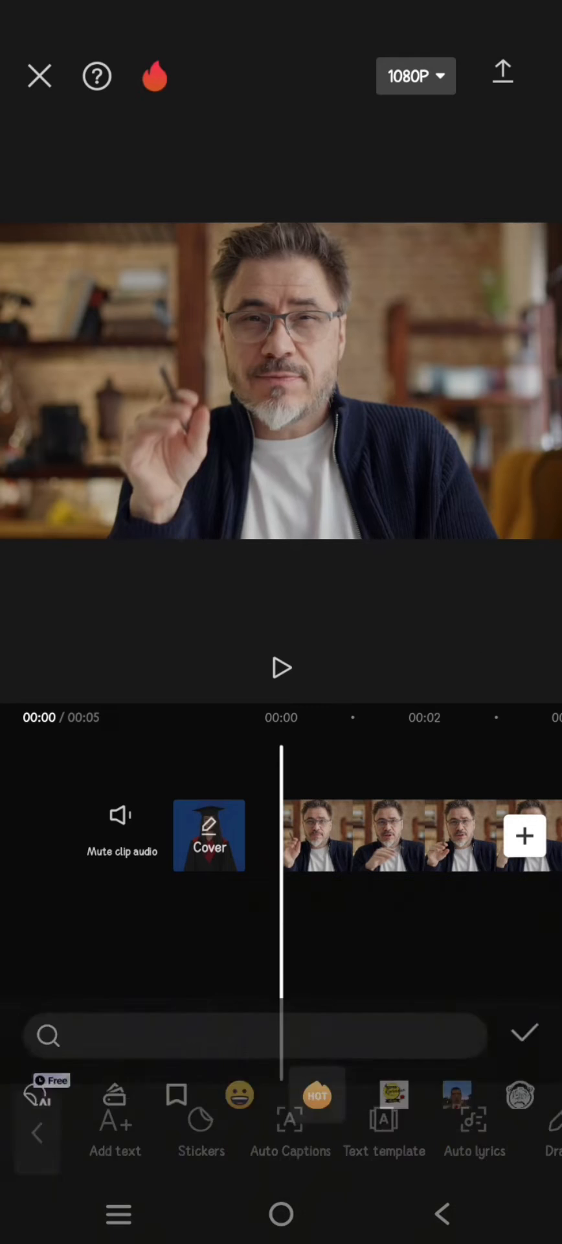
Browse the HOT trending stickers until the white daisy sticker comes into view
{"action": "left_click", "coordinate": [201, 1118]}
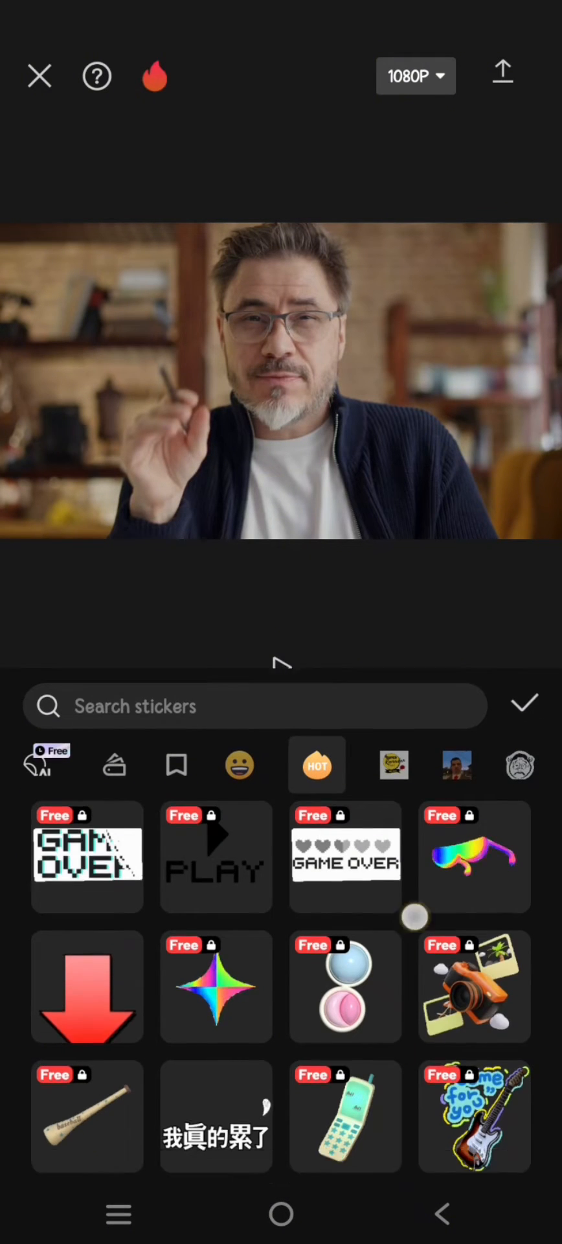
{"action": "scroll", "scroll_direction": "down", "scroll_amount": 3}
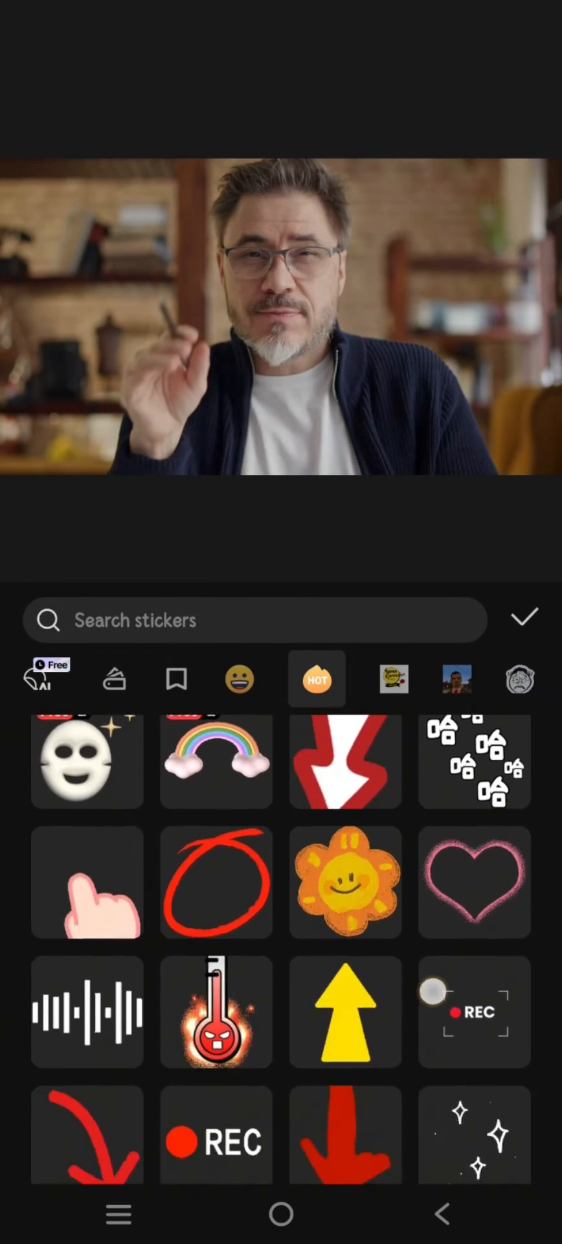
{"action": "scroll", "scroll_direction": "down", "scroll_amount": 3}
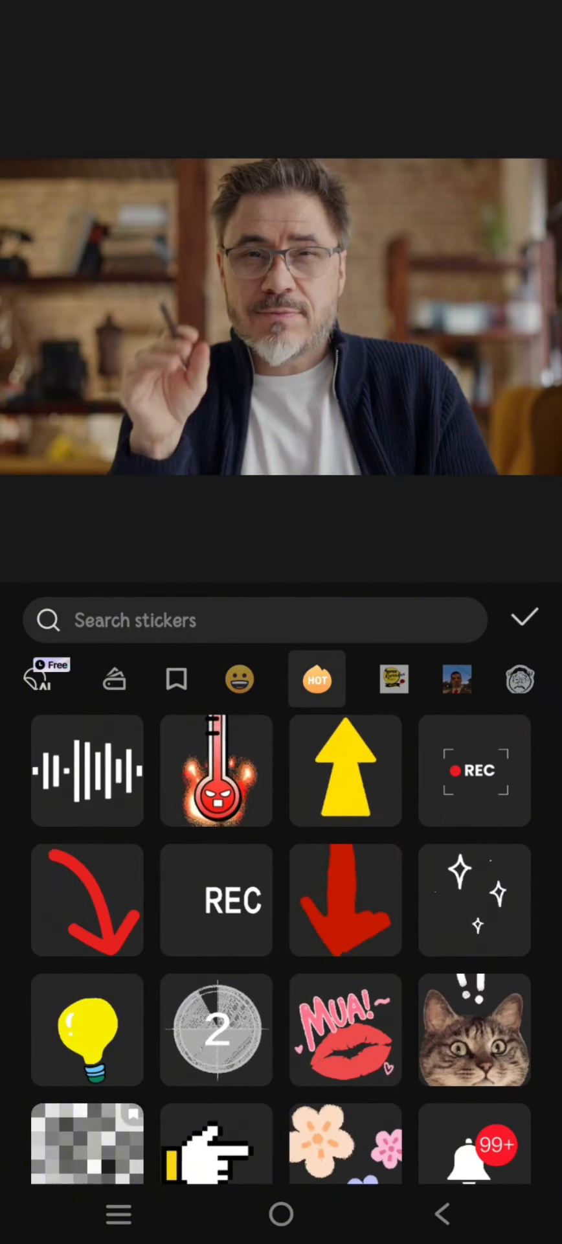
{"action": "scroll", "scroll_direction": "down", "scroll_amount": 3}
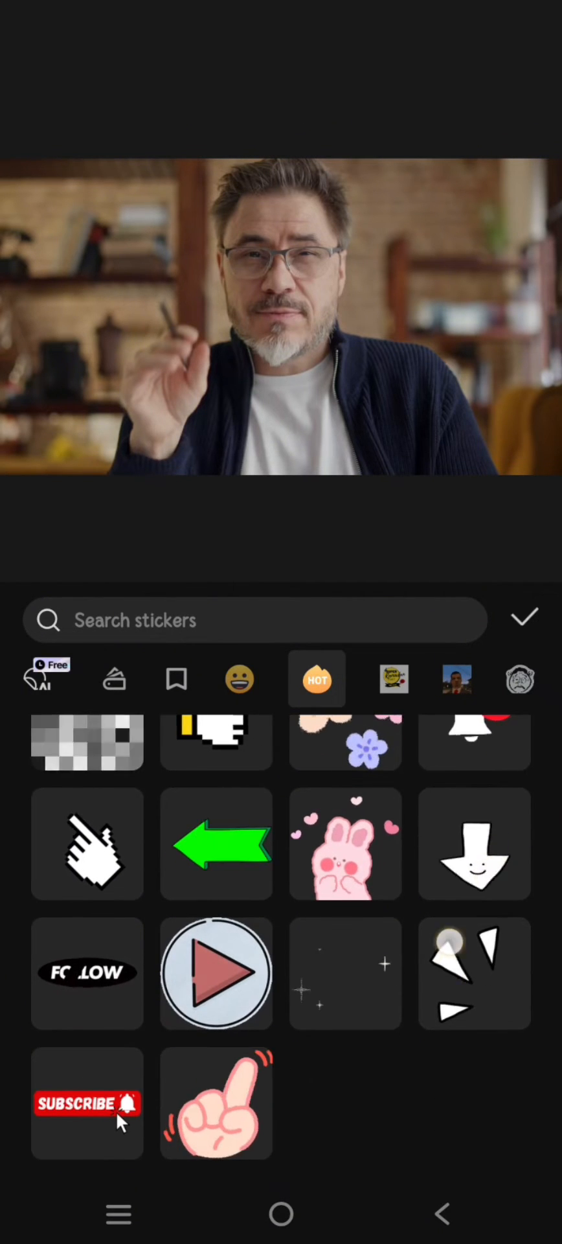
{"action": "scroll", "scroll_direction": "up", "scroll_amount": 3}
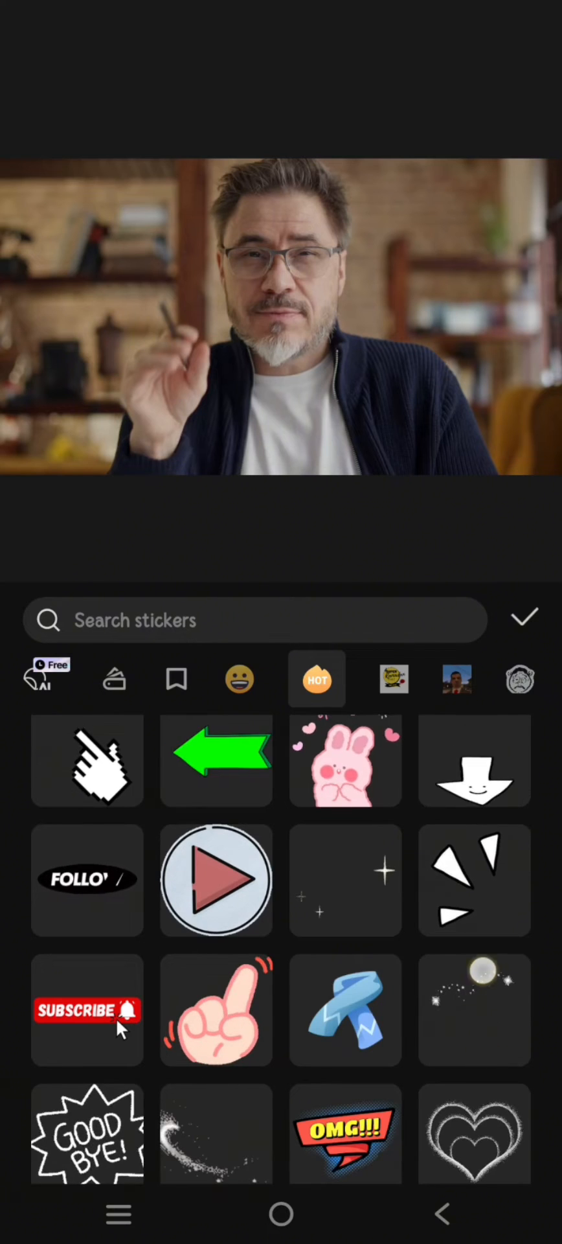
{"action": "scroll", "scroll_direction": "down", "scroll_amount": 3}
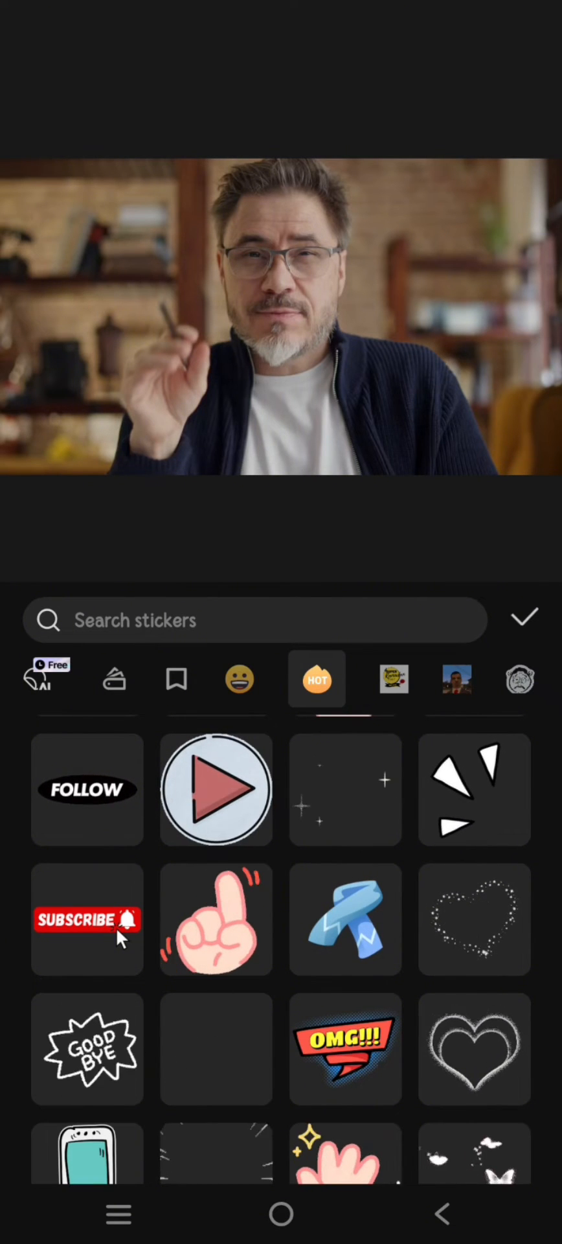
{"action": "scroll", "scroll_direction": "down", "scroll_amount": 3}
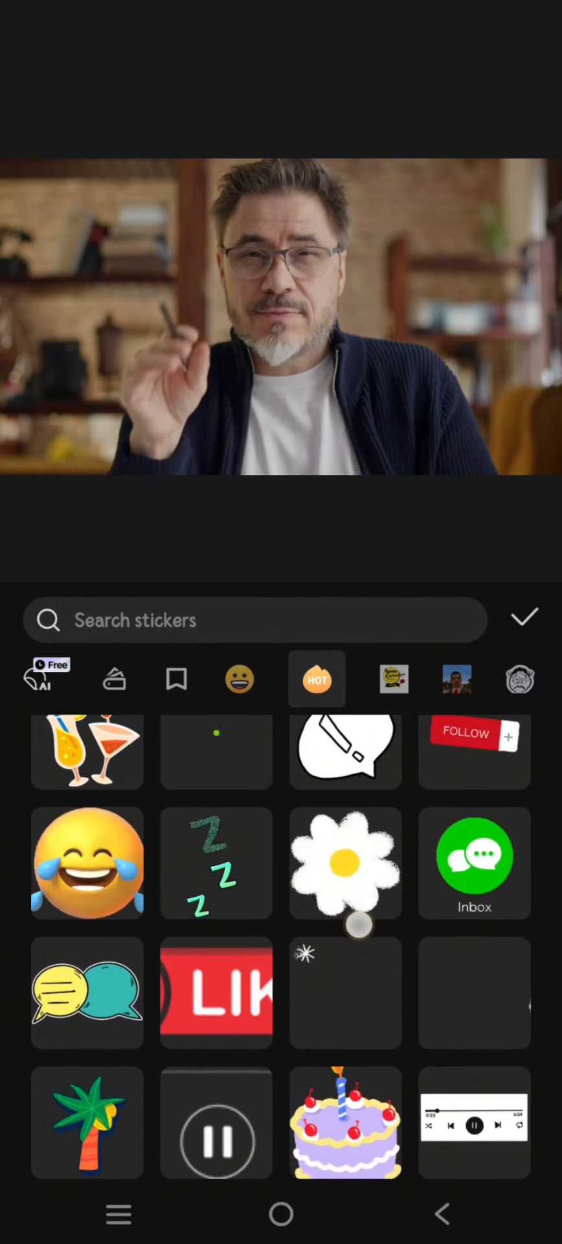
Add the white daisy sticker as its own track over the man's face and pause the preview
{"action": "left_click", "coordinate": [344, 863]}
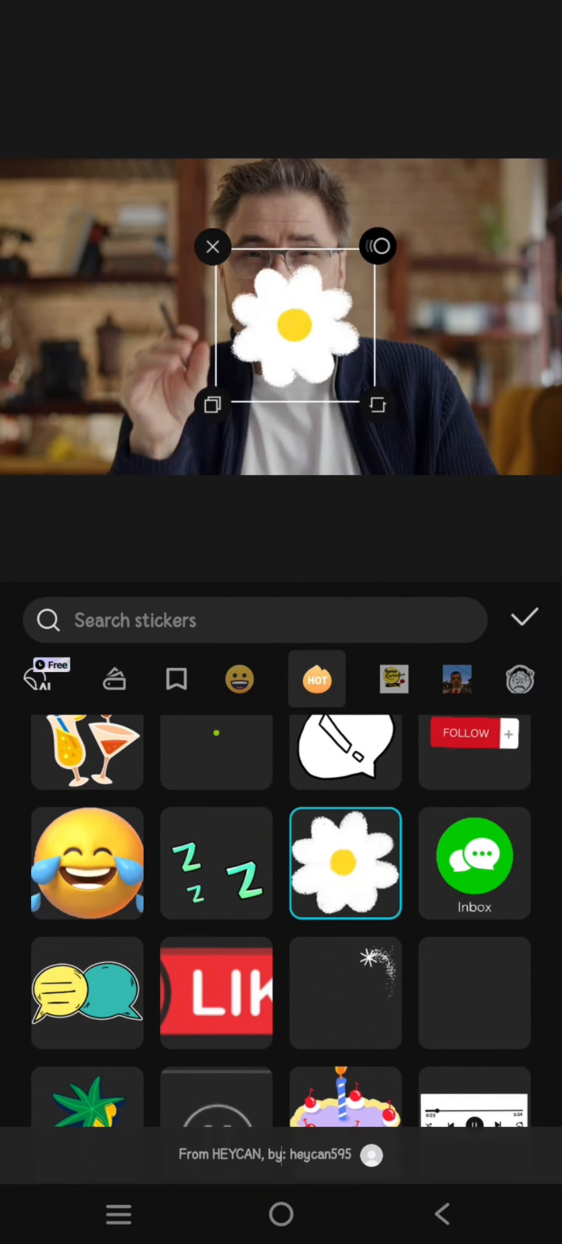
{"action": "left_click", "coordinate": [524, 619]}
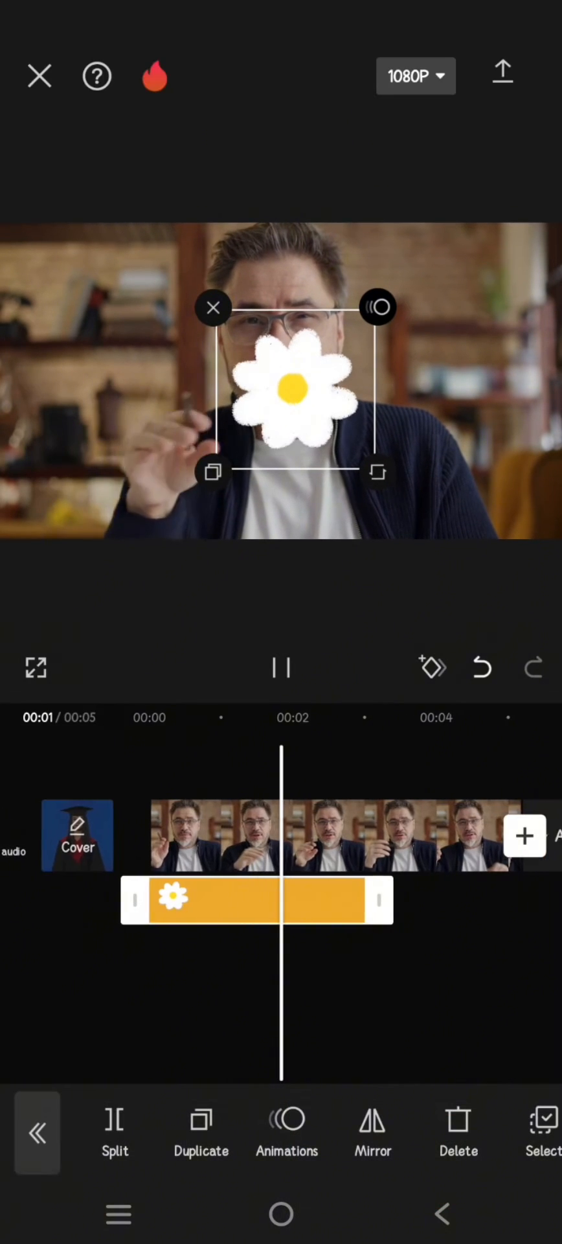
{"action": "left_click", "coordinate": [281, 667]}
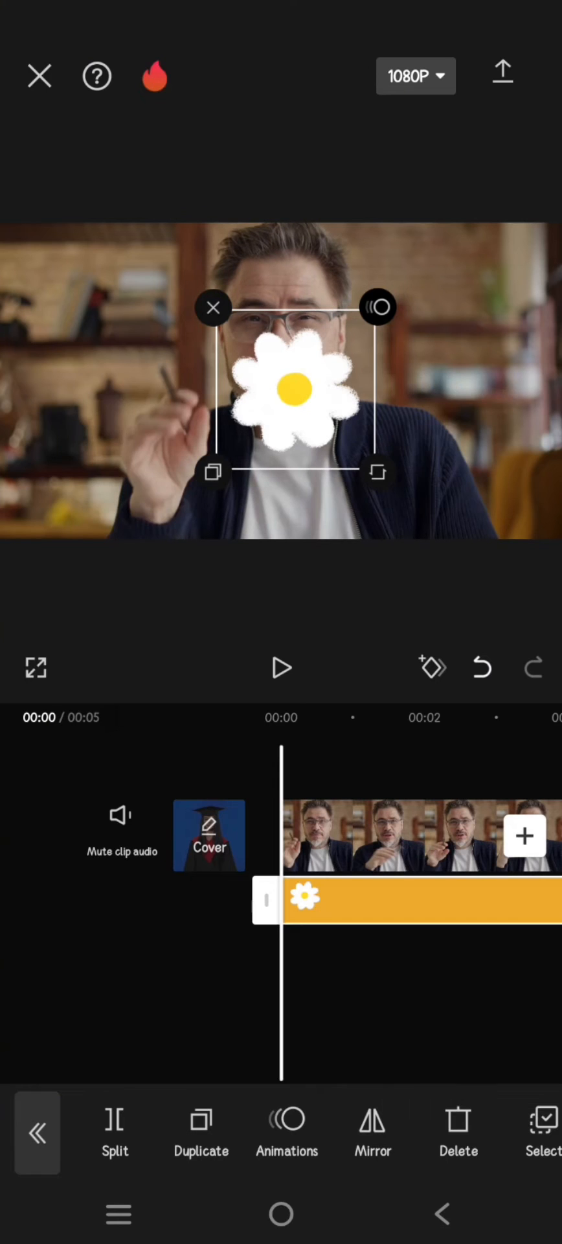
Move the daisy sticker from the man's face onto his raised hand
{"action": "left_click_drag", "start_coordinate": [293, 389], "coordinate": [178, 341]}
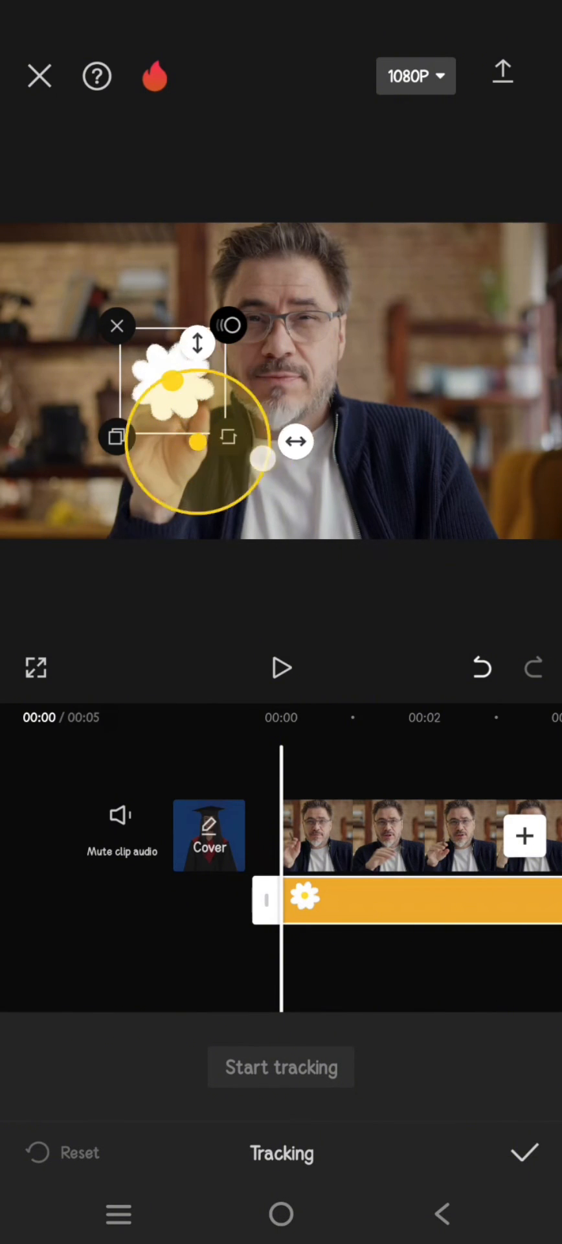
Fit the yellow tracking target over the man's hand and run motion tracking to completion
{"action": "left_click_drag", "start_coordinate": [195, 444], "coordinate": [253, 445]}
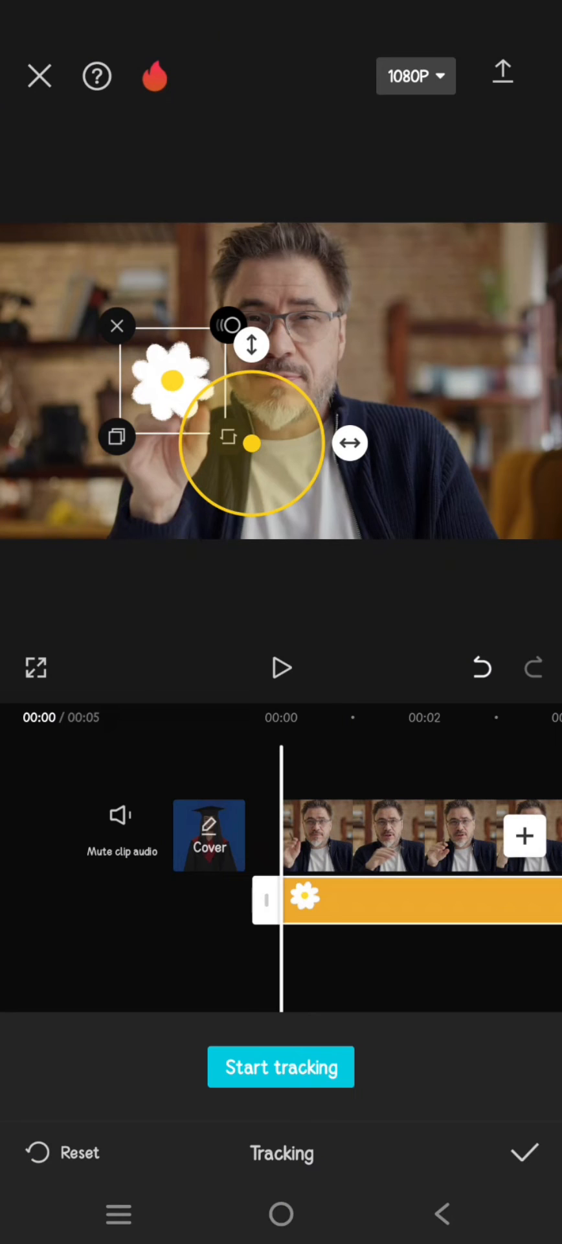
{"action": "left_click_drag", "start_coordinate": [253, 443], "coordinate": [176, 448]}
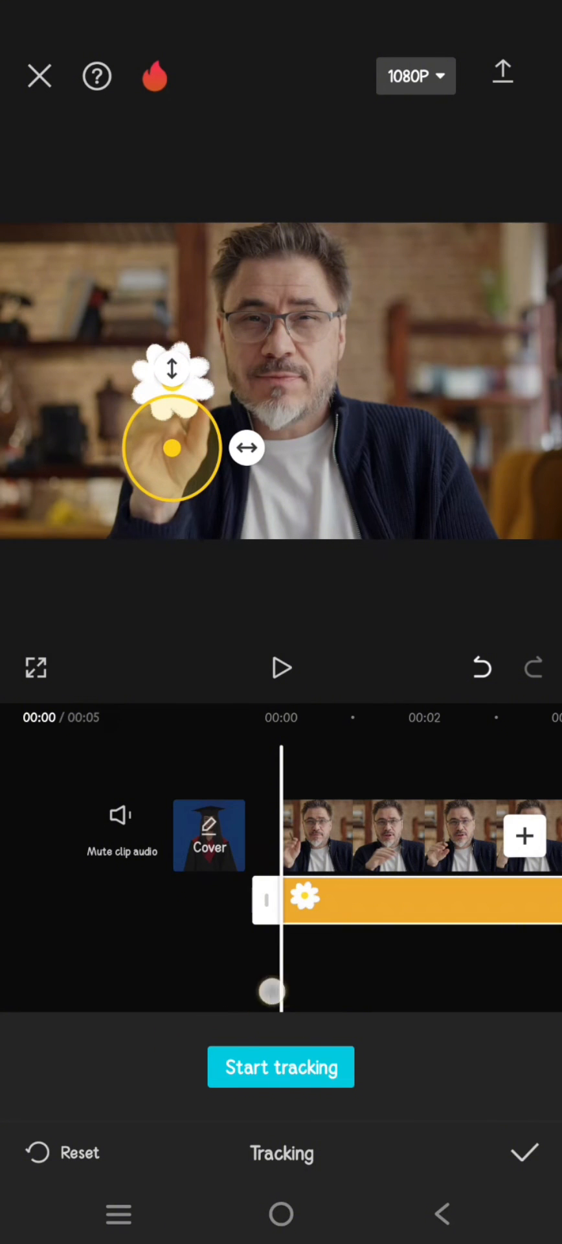
{"action": "left_click", "coordinate": [281, 1066]}
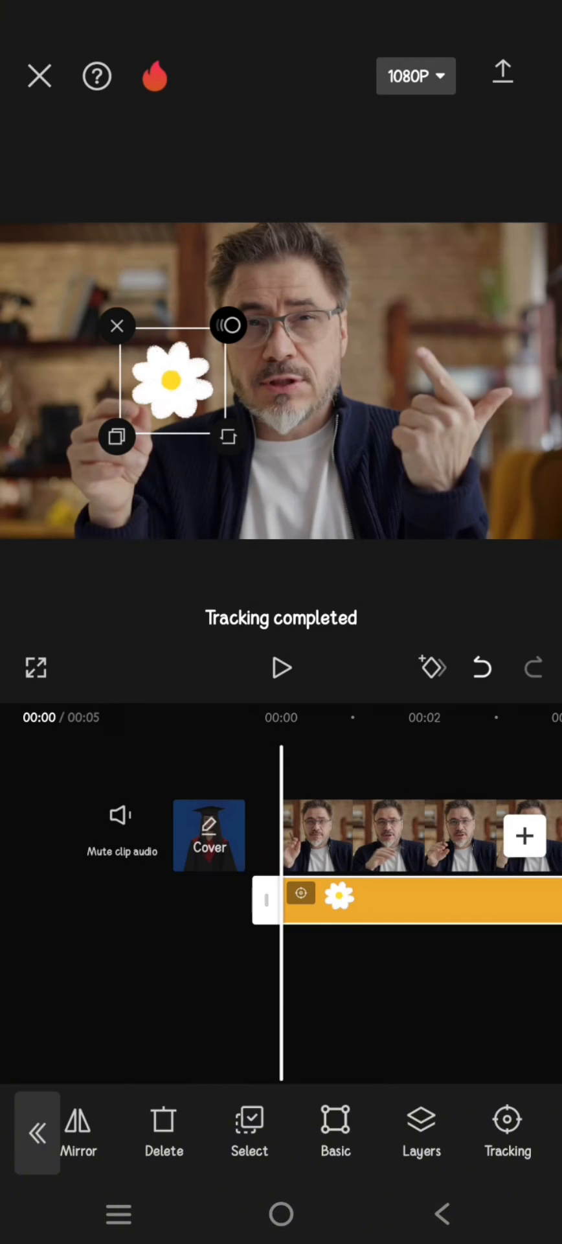
Play the clip to its end with the sticker deselected, confirming the daisy follows the hand
{"action": "left_click", "coordinate": [281, 667]}
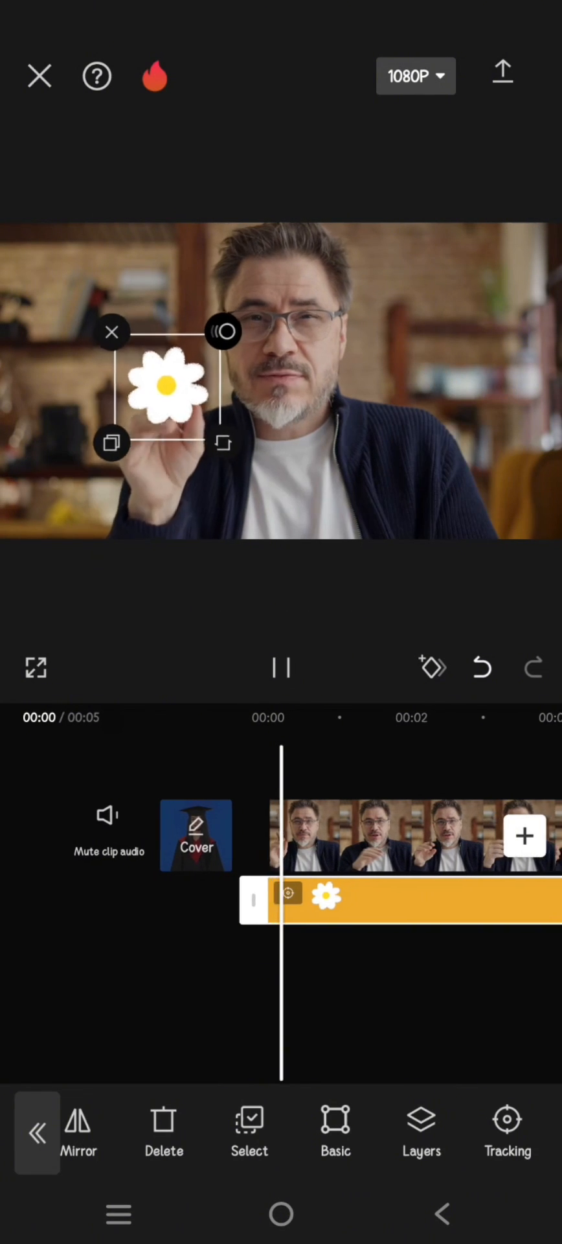
{"action": "left_click", "coordinate": [281, 667]}
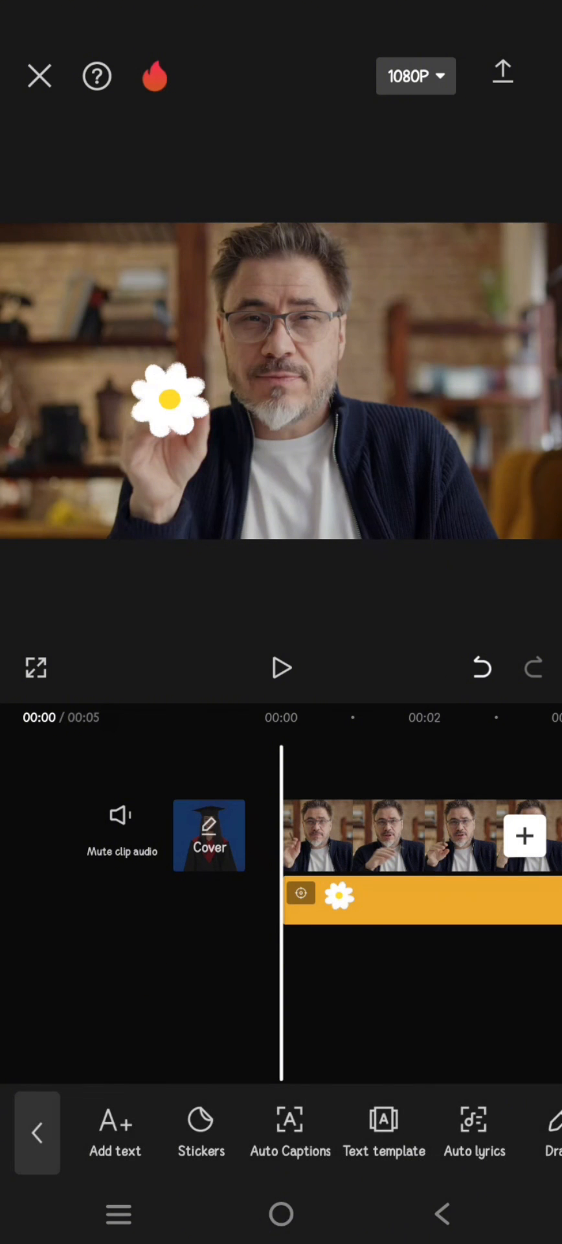
{"action": "left_click", "coordinate": [281, 667]}
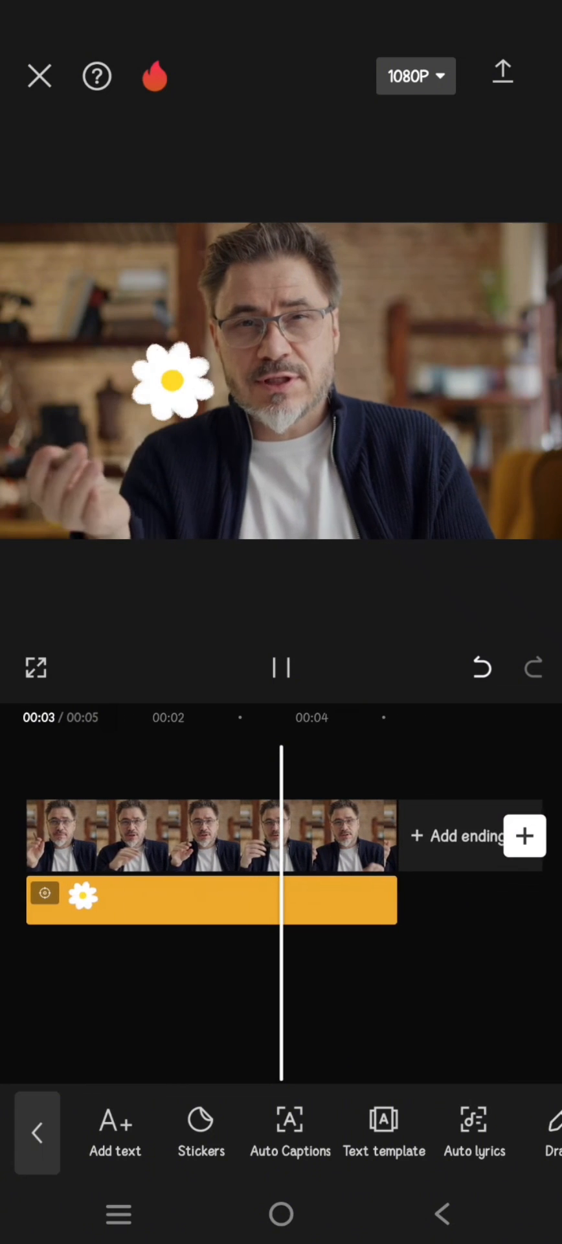
{"action": "left_click", "coordinate": [281, 667]}
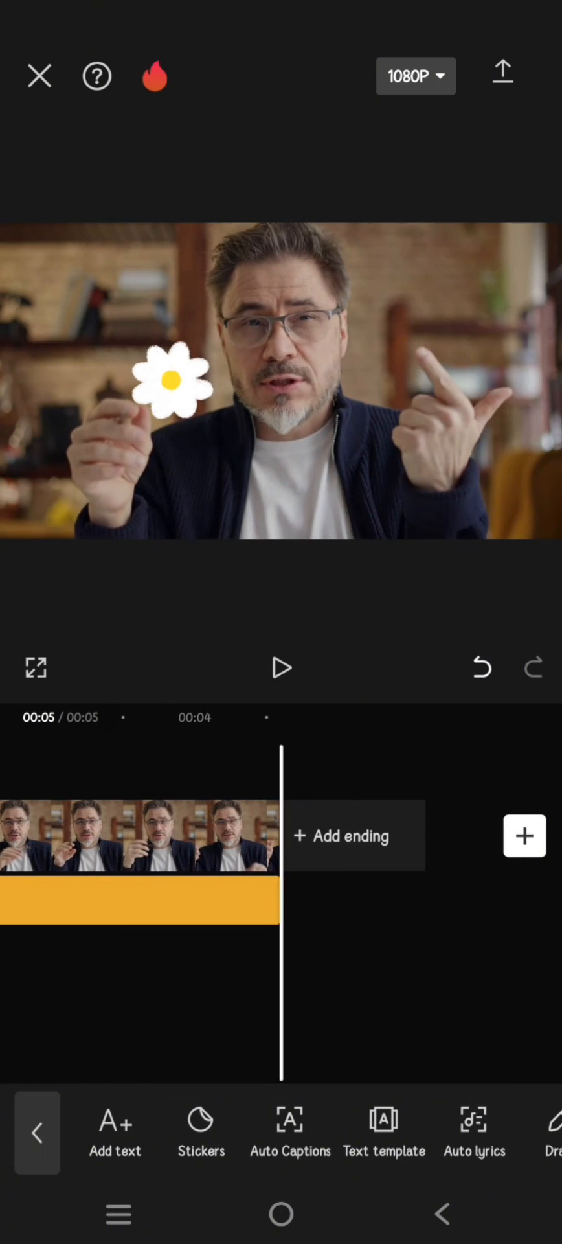